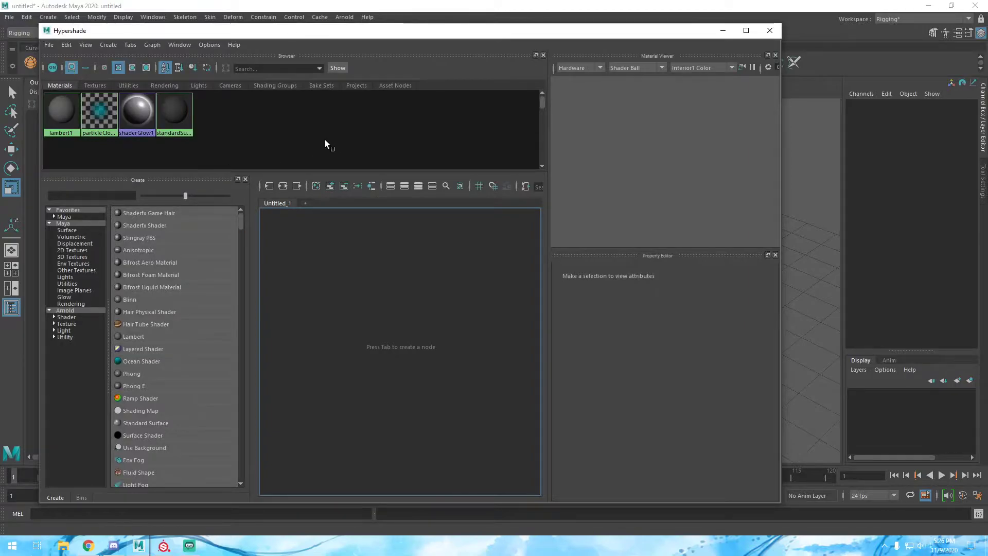
{"action": "mouse_move", "coordinate": [140, 342]}
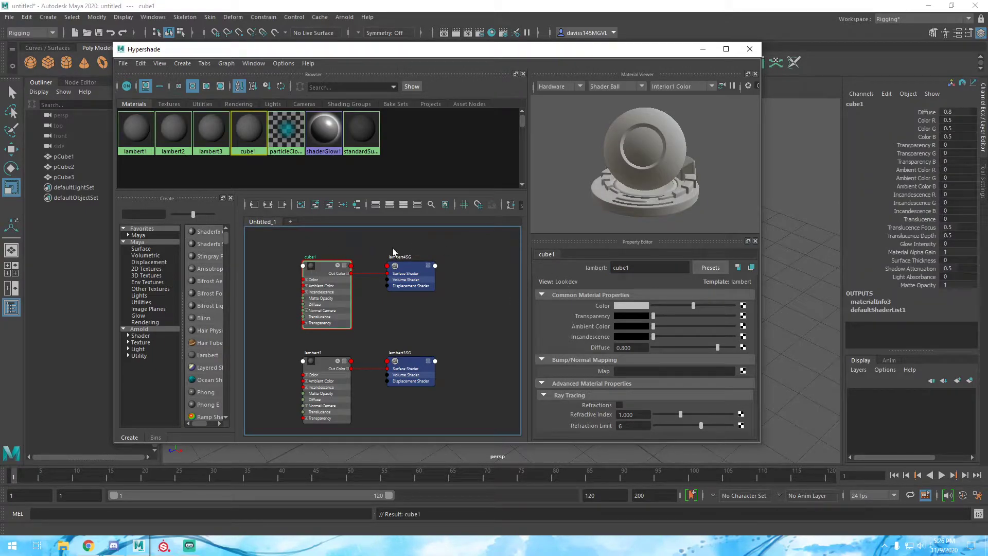
- Name the Lambert materials cube2 and cube3 and their shading groups cubetwo and cubethree
{"action": "left_click", "coordinate": [410, 256]}
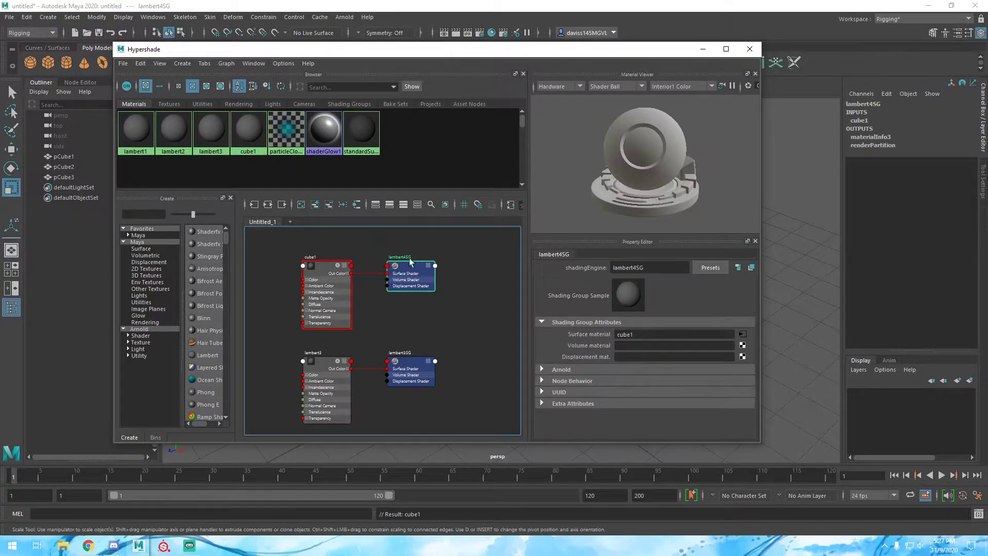
{"action": "double_click", "coordinate": [649, 267]}
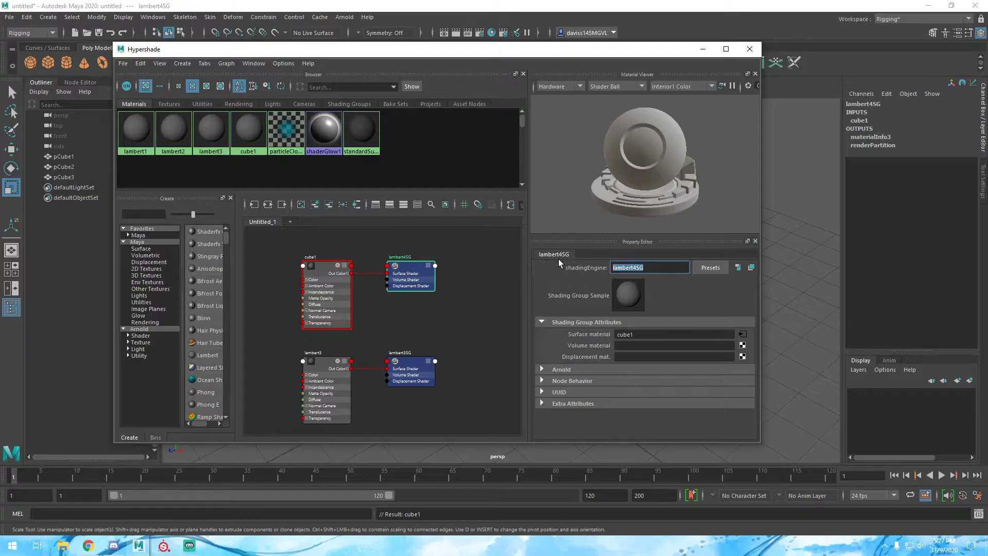
{"action": "type", "text": "cube2"}
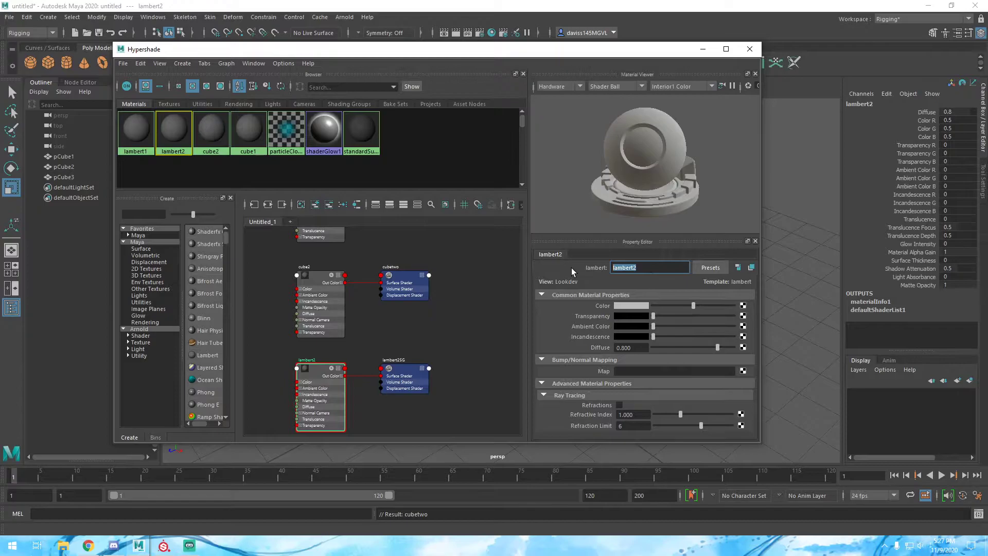
{"action": "left_click", "coordinate": [403, 378]}
{"action": "type", "text": "cubethree"}
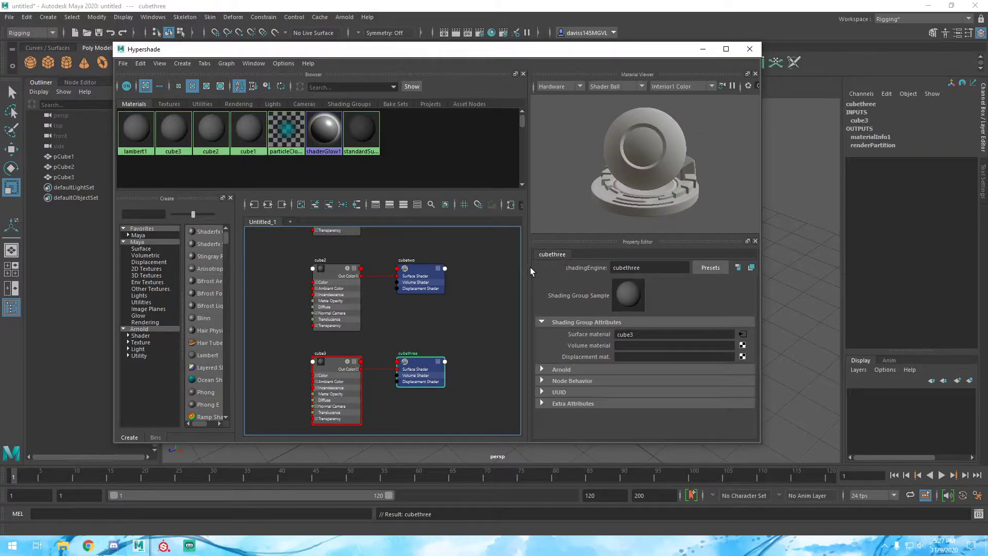
{"action": "mouse_move", "coordinate": [278, 446]}
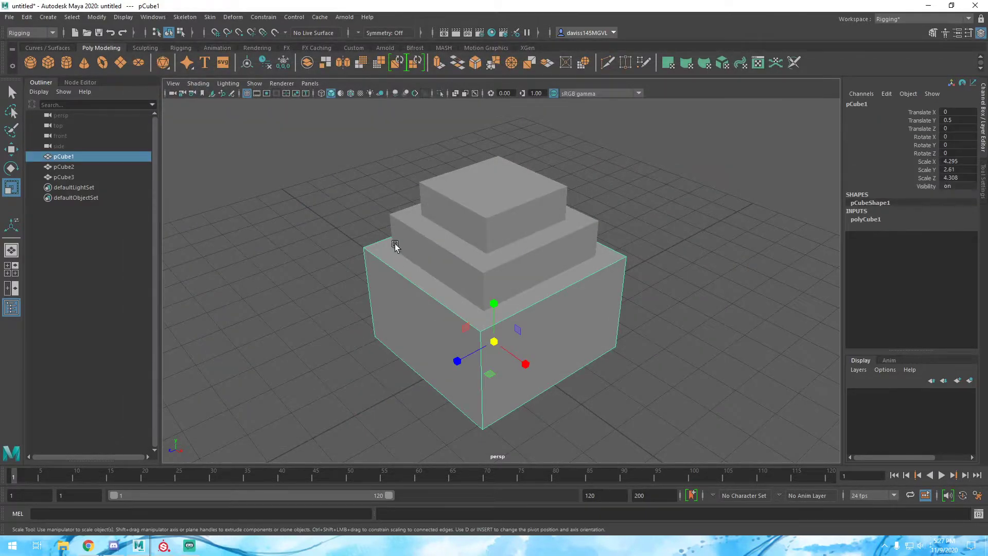
- Reopen Hypershade from the bottom cube to show all three cube material networks
{"action": "right_click", "coordinate": [395, 261]}
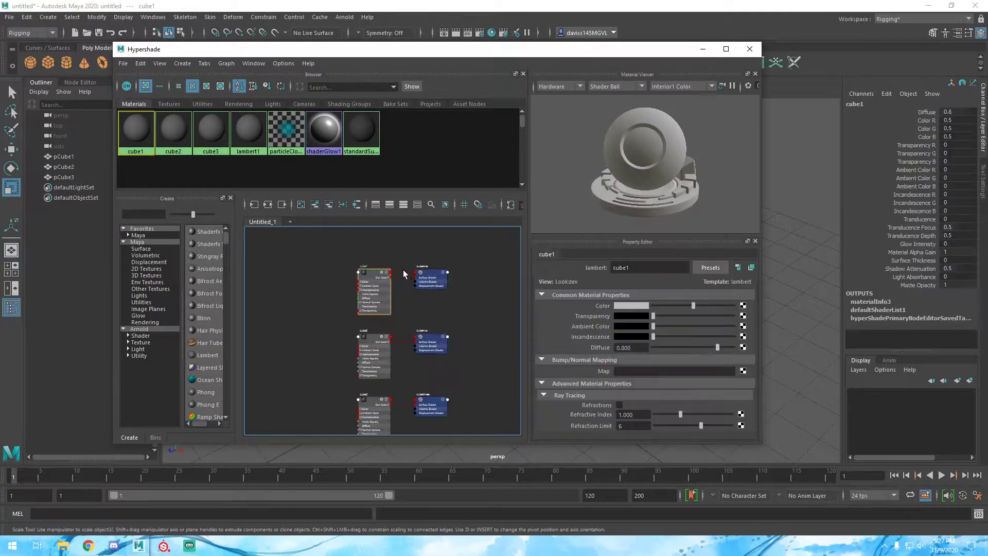
- Set the material colours so cube1 is red, cube2 yellow and cube3 green
{"action": "left_click", "coordinate": [629, 306]}
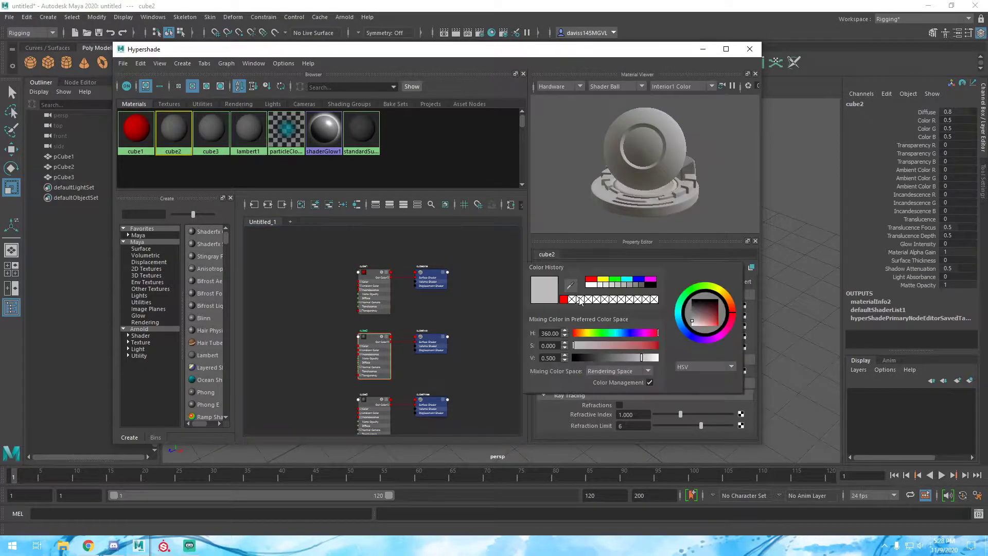
{"action": "left_click", "coordinate": [210, 131]}
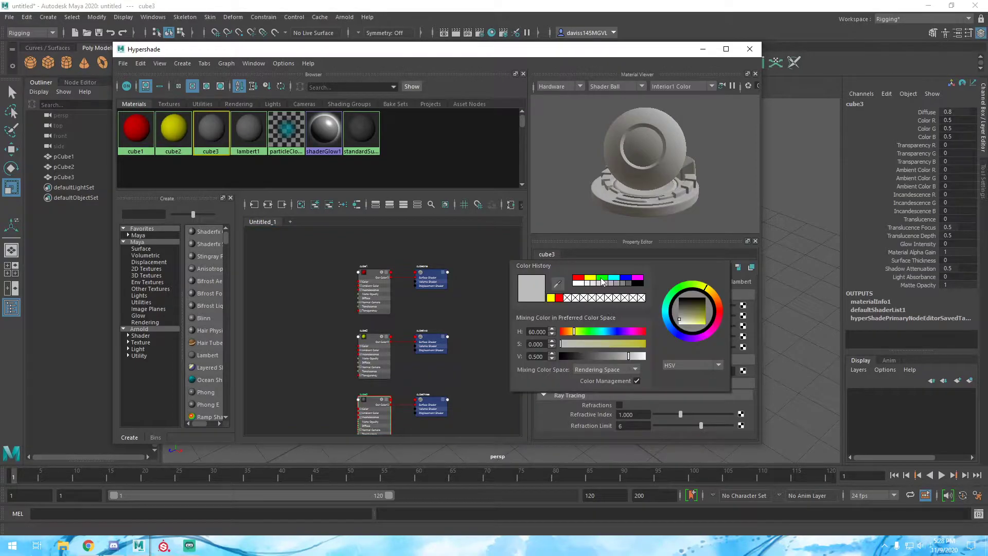
{"action": "left_click", "coordinate": [749, 49]}
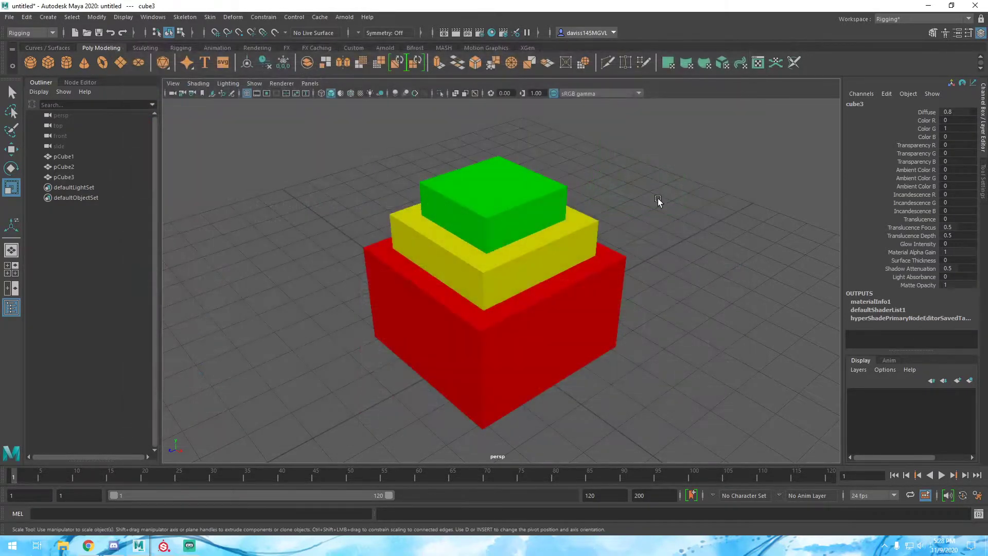
{"action": "left_click", "coordinate": [505, 253]}
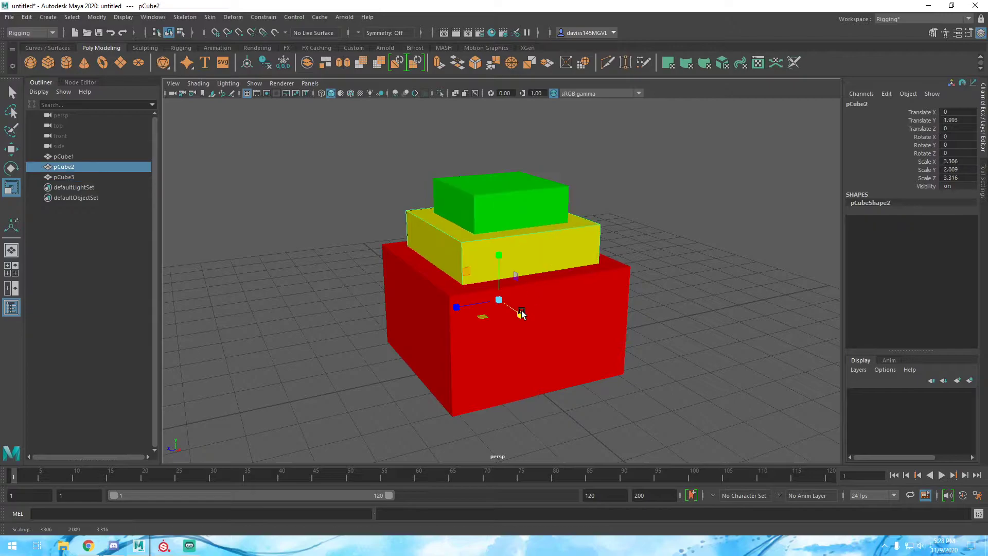
{"action": "right_click", "coordinate": [389, 261]}
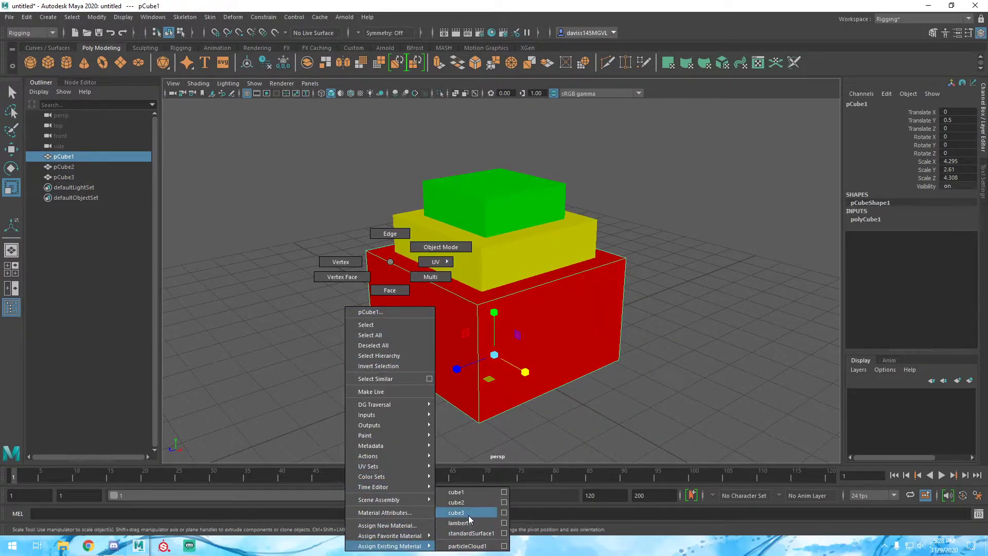
{"action": "left_click", "coordinate": [456, 511]}
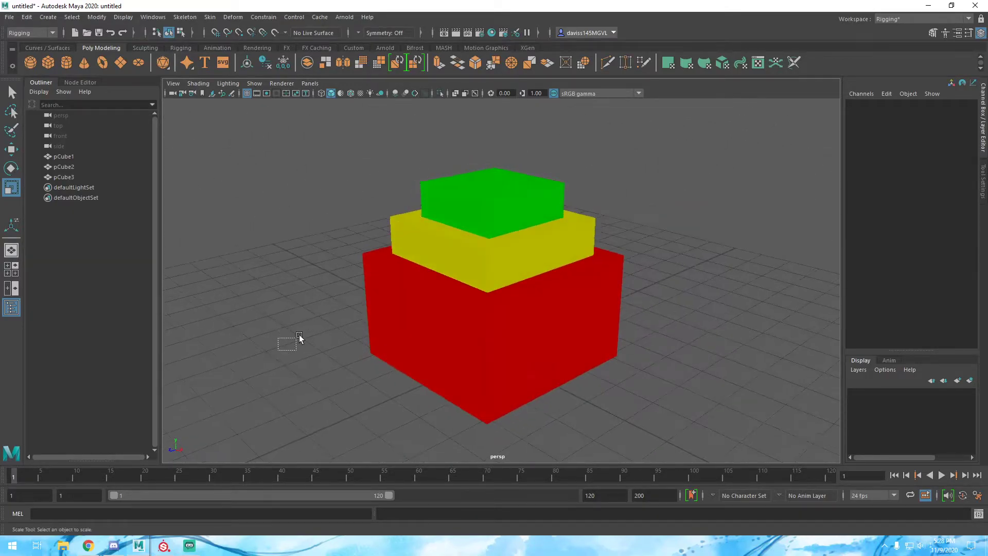
- Select the three cubes, switch to Maya Classic, and combine them into one mesh pCube4
{"action": "left_click", "coordinate": [71, 18]}
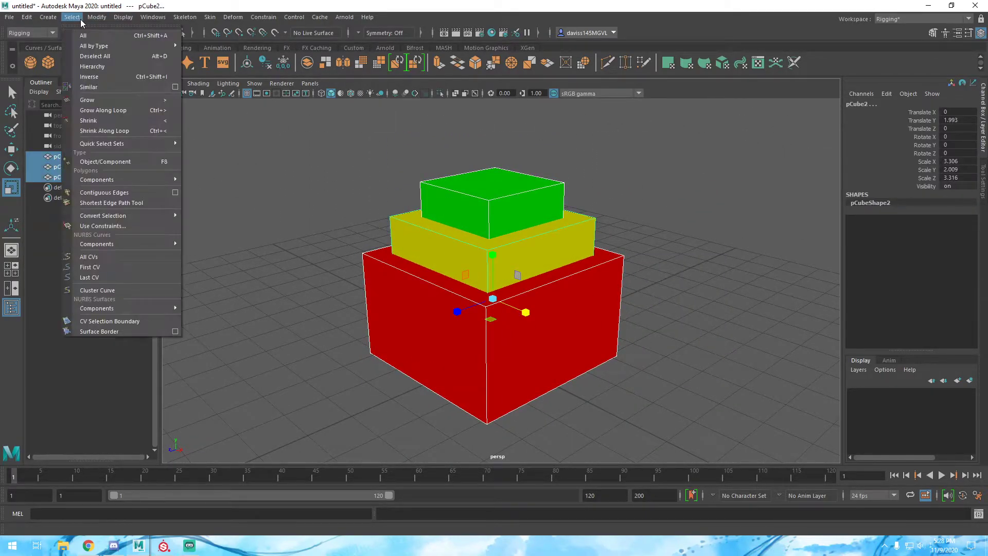
{"action": "left_click", "coordinate": [97, 17]}
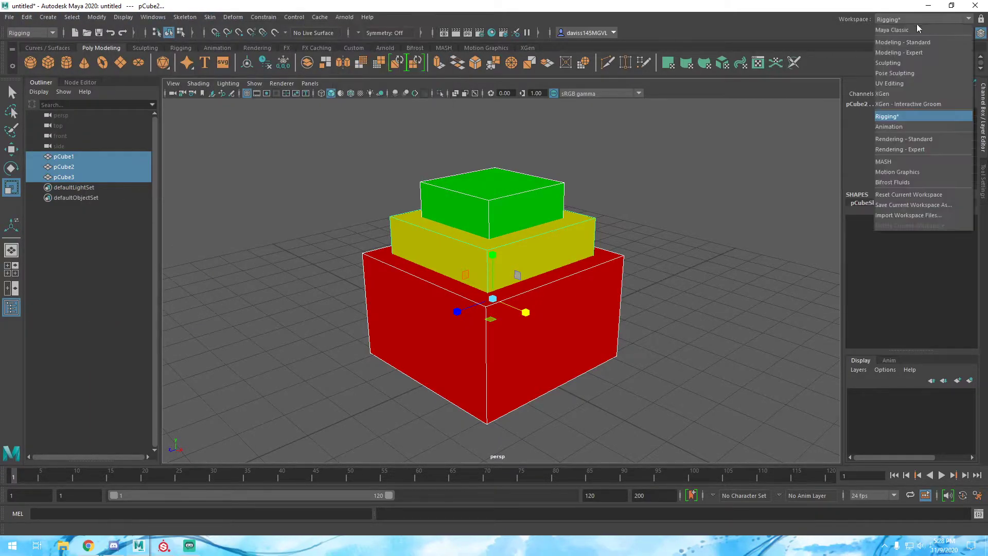
{"action": "left_click", "coordinate": [892, 30]}
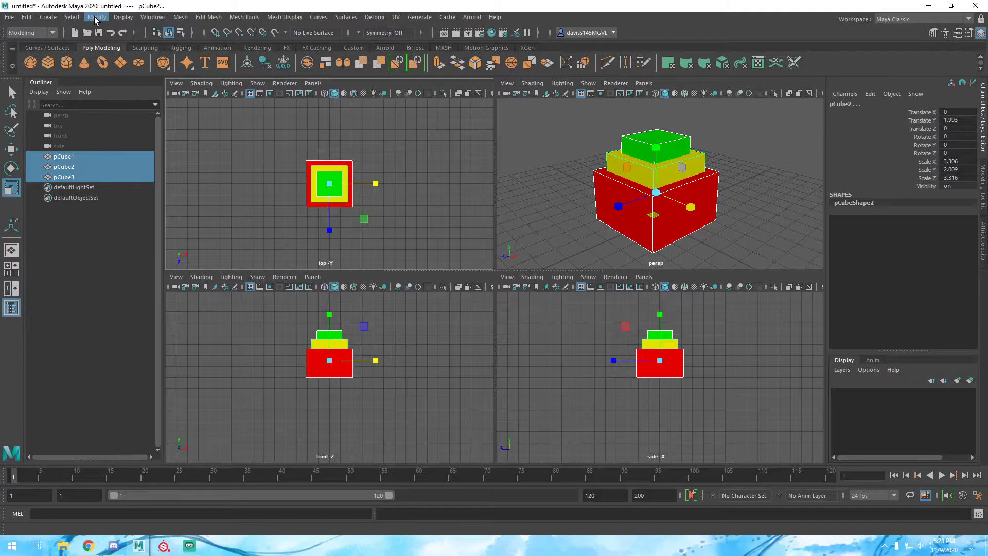
{"action": "left_click", "coordinate": [181, 17]}
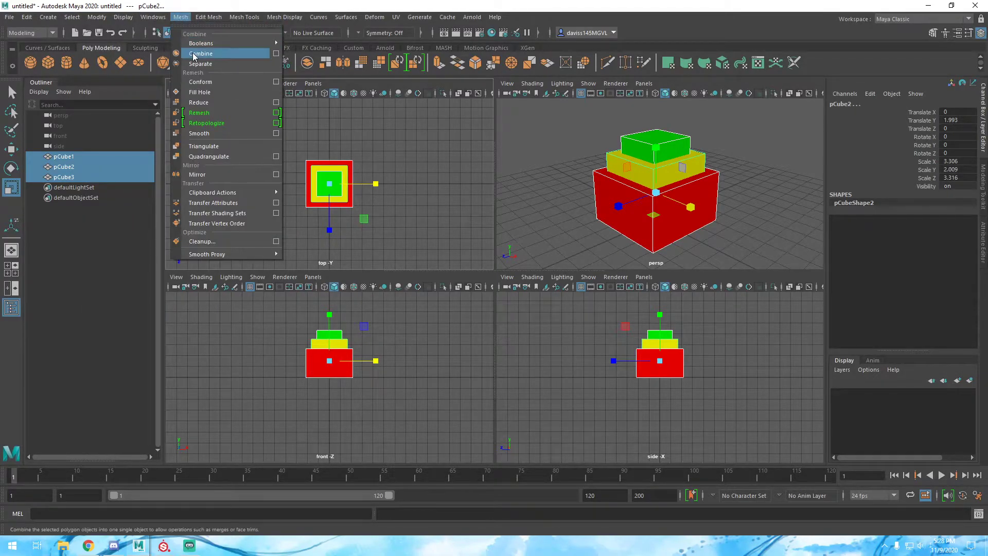
{"action": "left_click", "coordinate": [200, 53]}
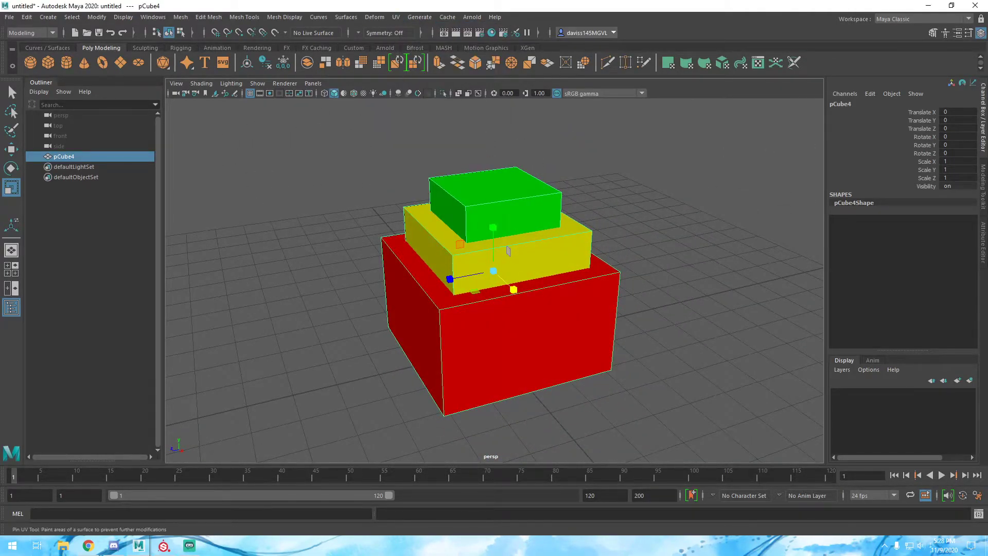
{"action": "left_click", "coordinate": [395, 17]}
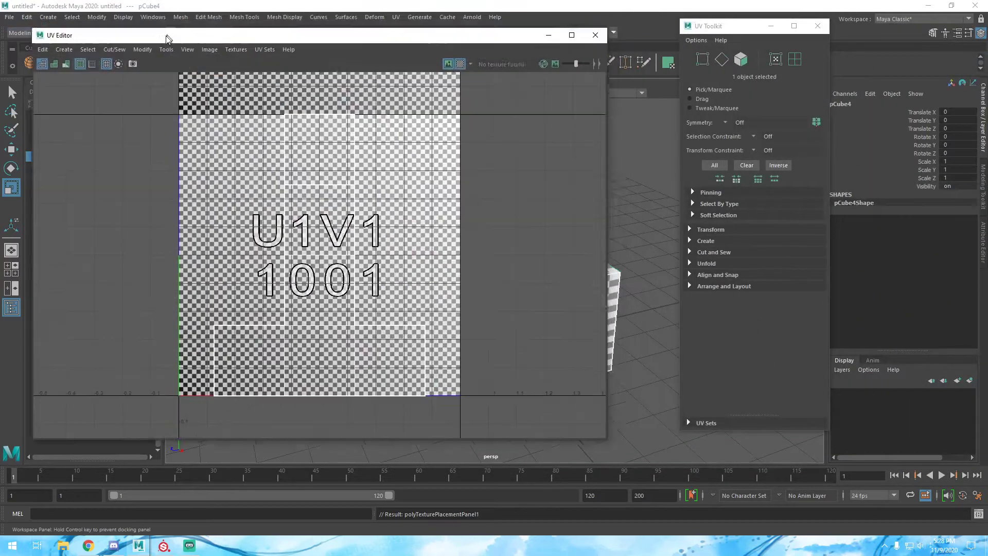
{"action": "left_click_drag", "start_coordinate": [166, 35], "coordinate": [302, 12]}
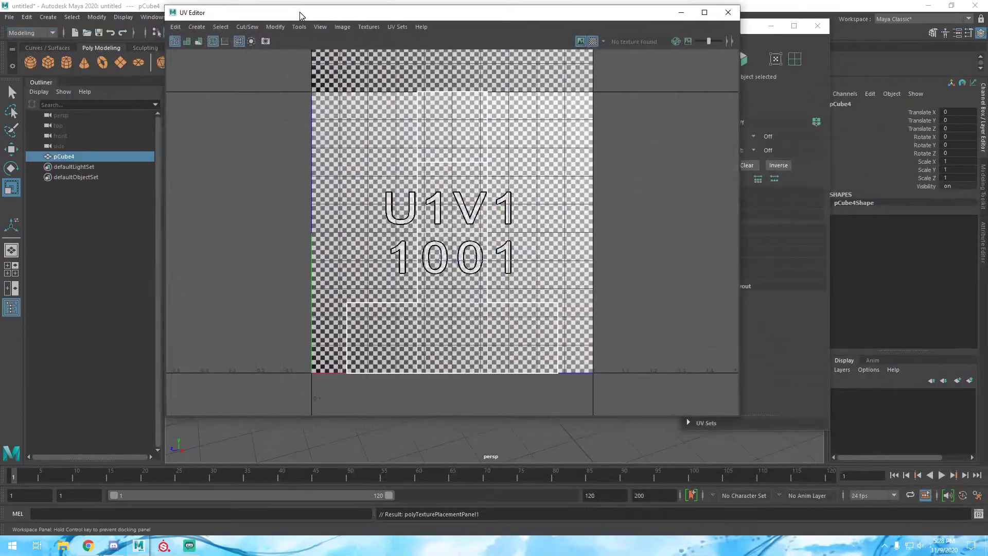
{"action": "left_click", "coordinate": [727, 12]}
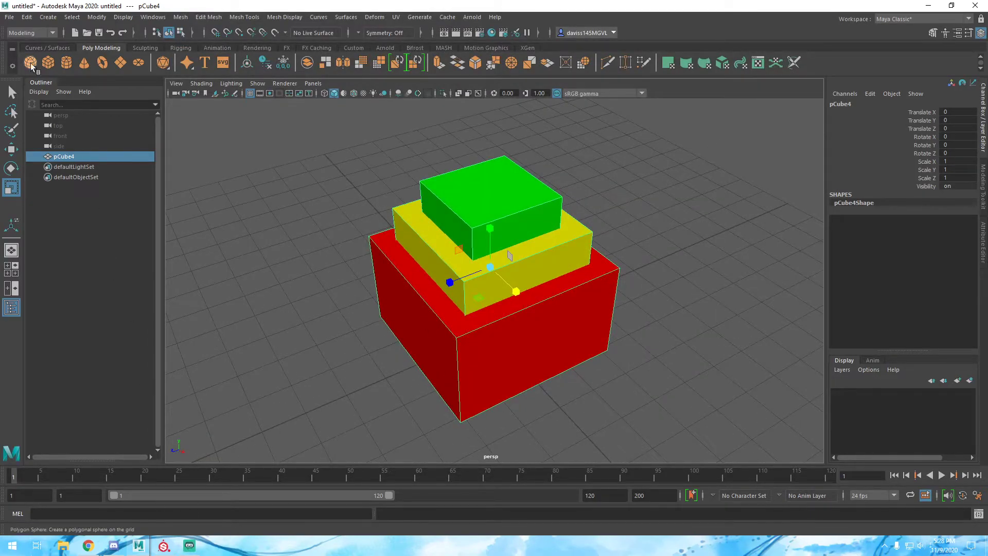
- Export the combined cubes as an FBX named cube into the scenes folder
{"action": "left_click", "coordinate": [9, 17]}
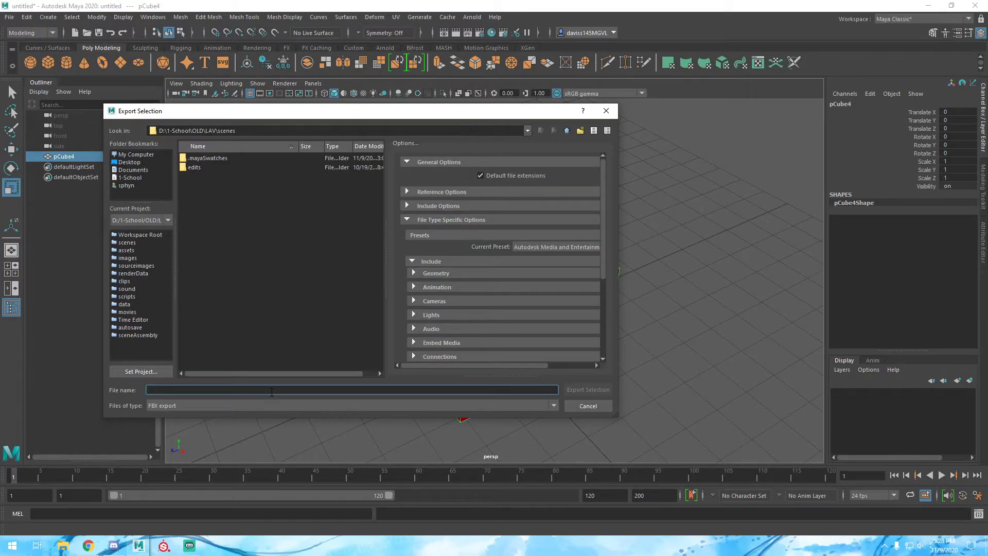
{"action": "type", "text": "cubee"}
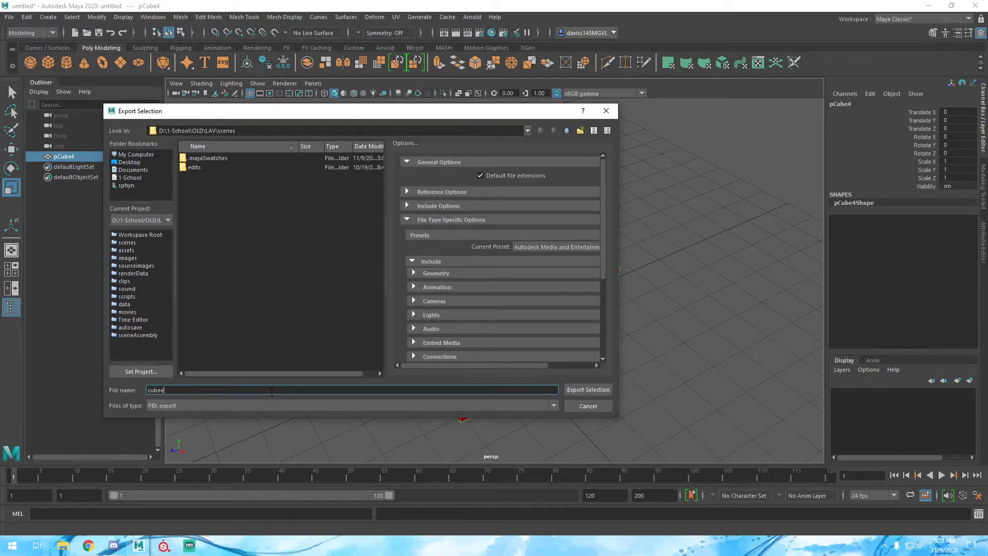
{"action": "left_click", "coordinate": [586, 389]}
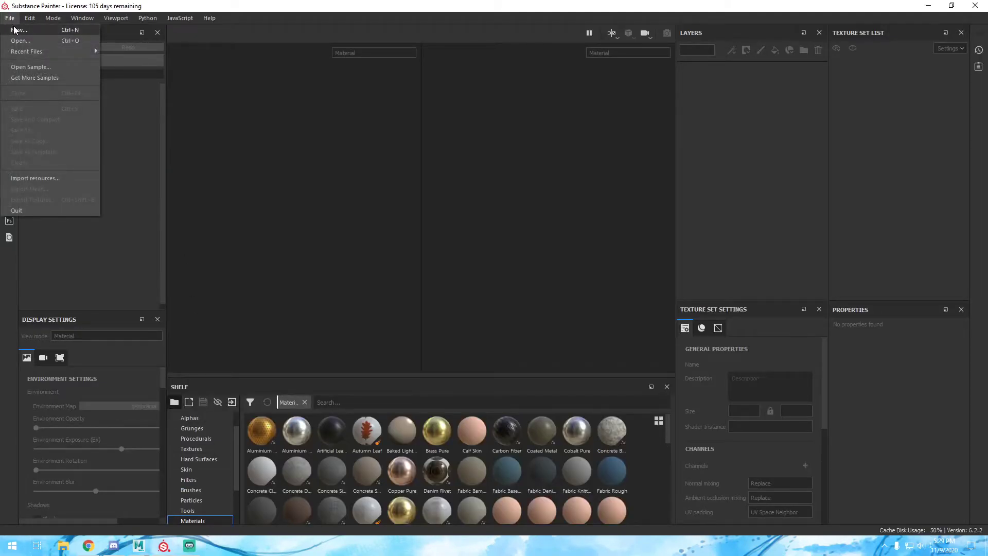
- Create a PBR Metallic Roughness project at 2048 resolution from LAV/scenes/cubeexample.fbx
{"action": "left_click", "coordinate": [19, 29]}
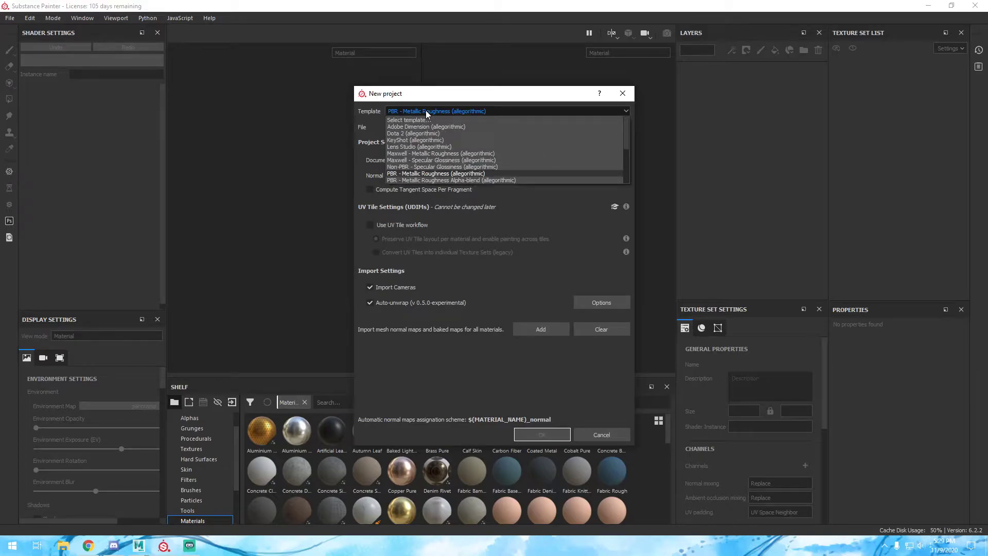
{"action": "left_click", "coordinate": [437, 173]}
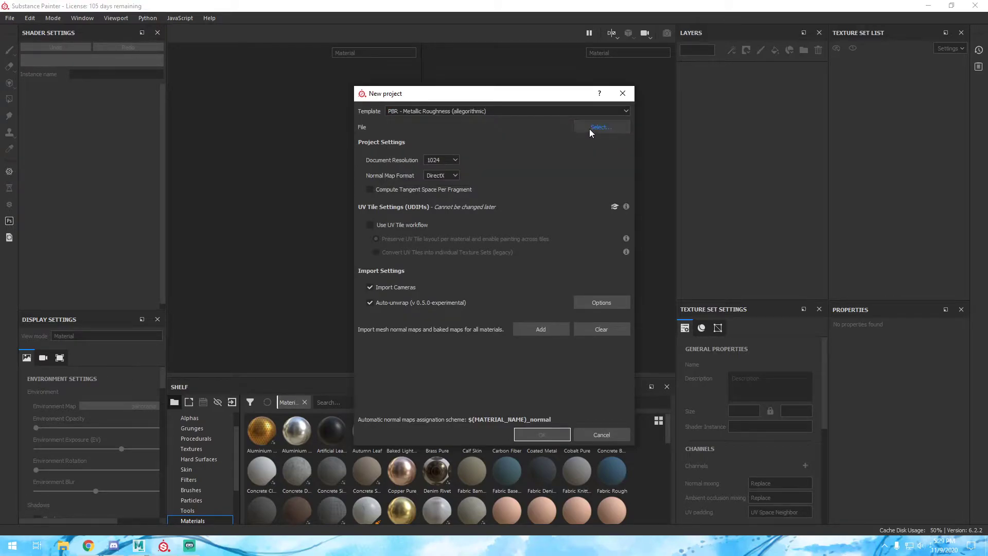
{"action": "left_click", "coordinate": [441, 160]}
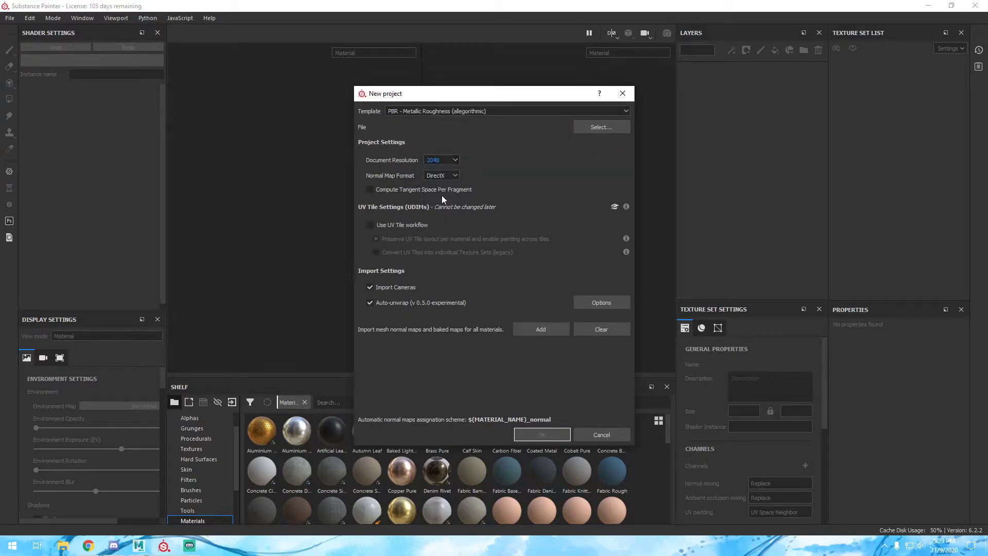
{"action": "left_click", "coordinate": [600, 127]}
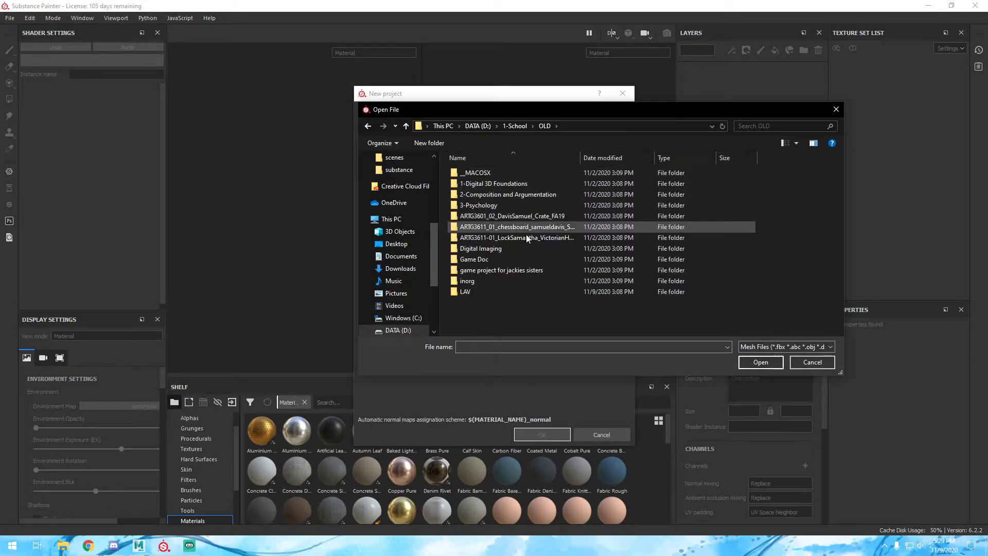
{"action": "double_click", "coordinate": [465, 291]}
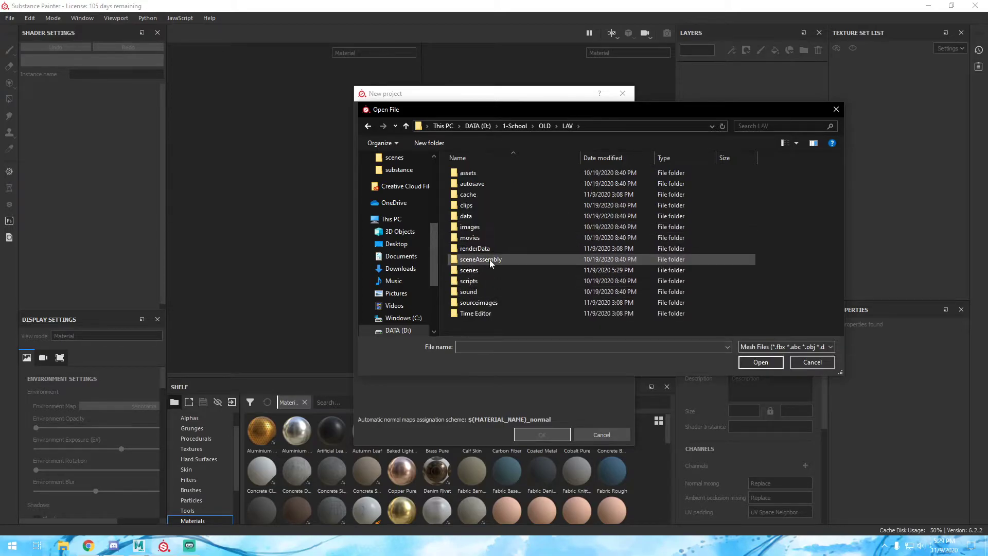
{"action": "double_click", "coordinate": [468, 269]}
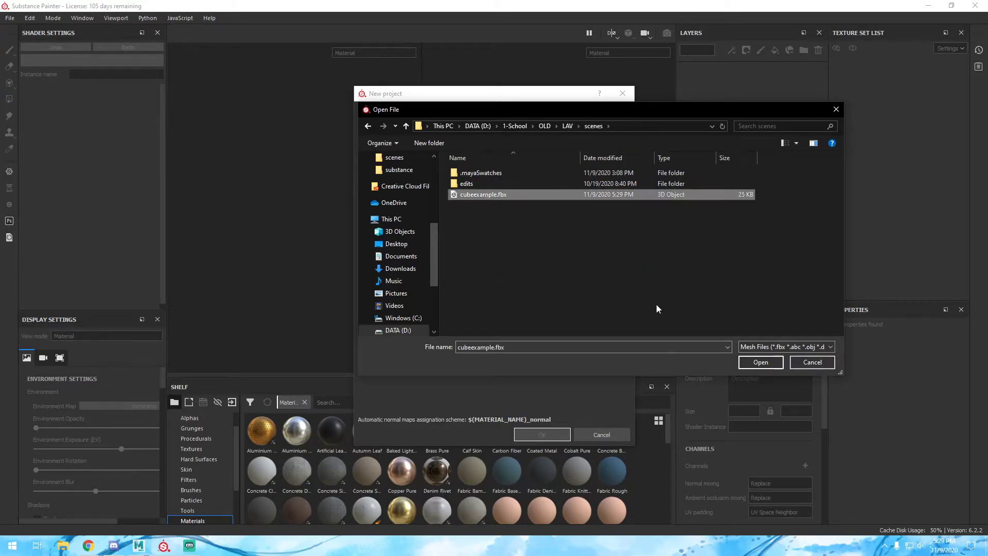
{"action": "left_click", "coordinate": [759, 361]}
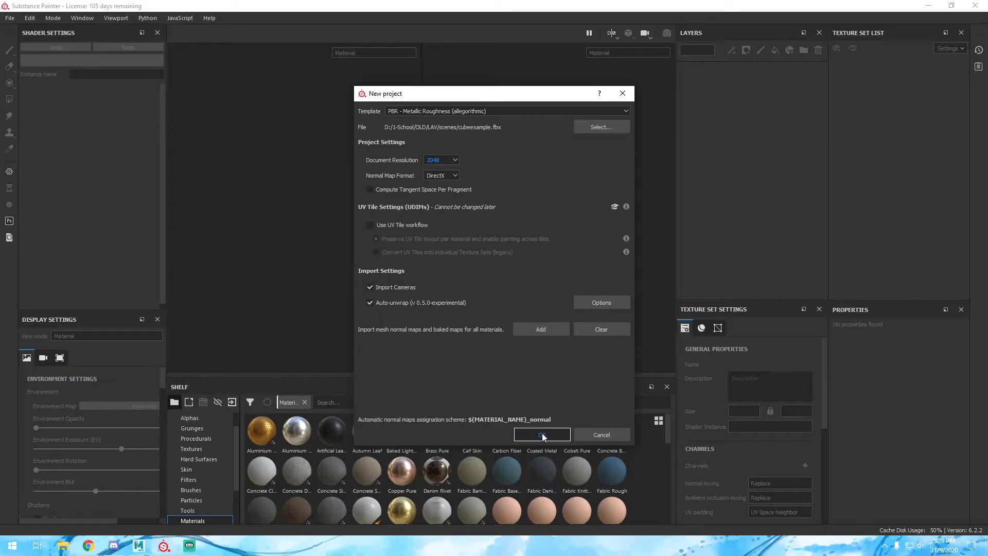
{"action": "left_click", "coordinate": [540, 434]}
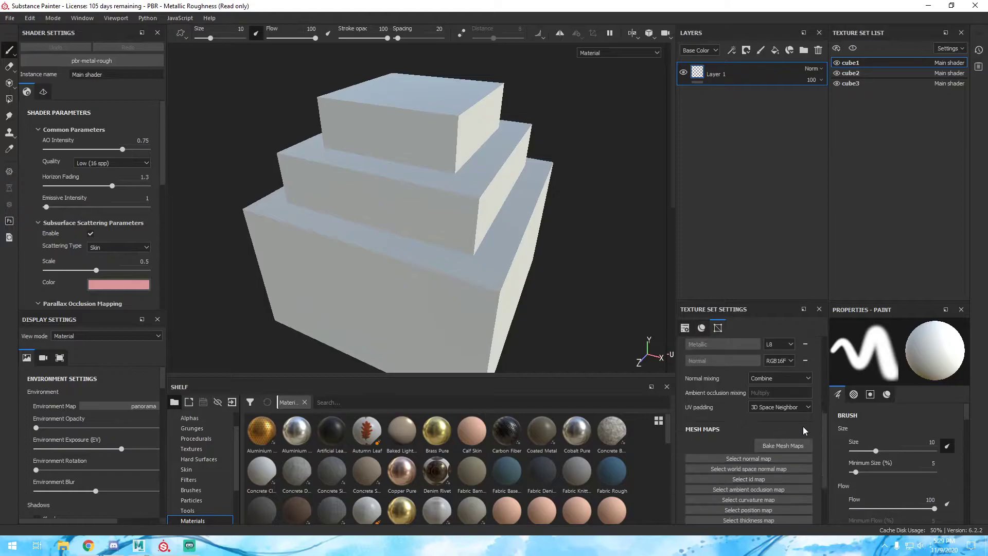
- Bake all mesh maps using cubeexample.fbx as the high-definition mesh
{"action": "left_click", "coordinate": [782, 445]}
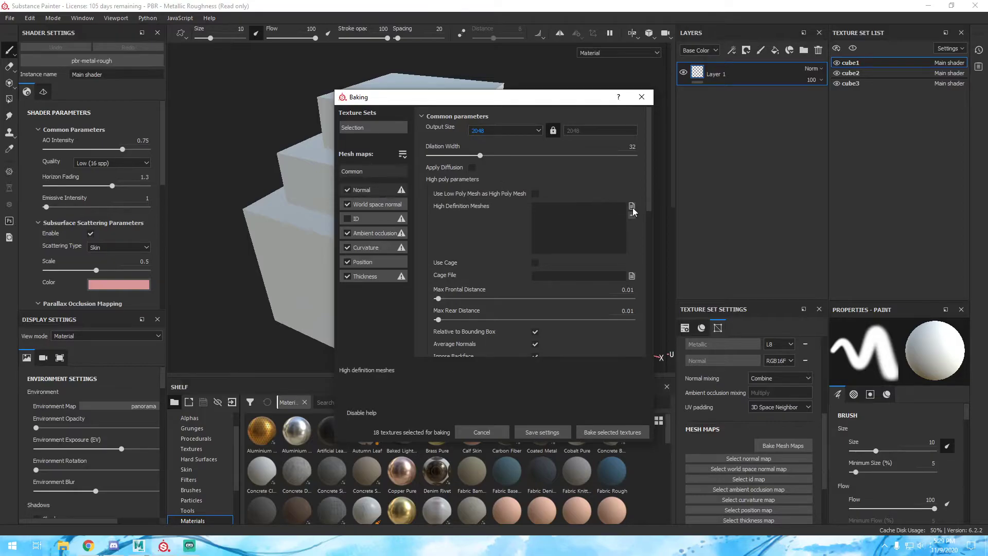
{"action": "left_click", "coordinate": [631, 207]}
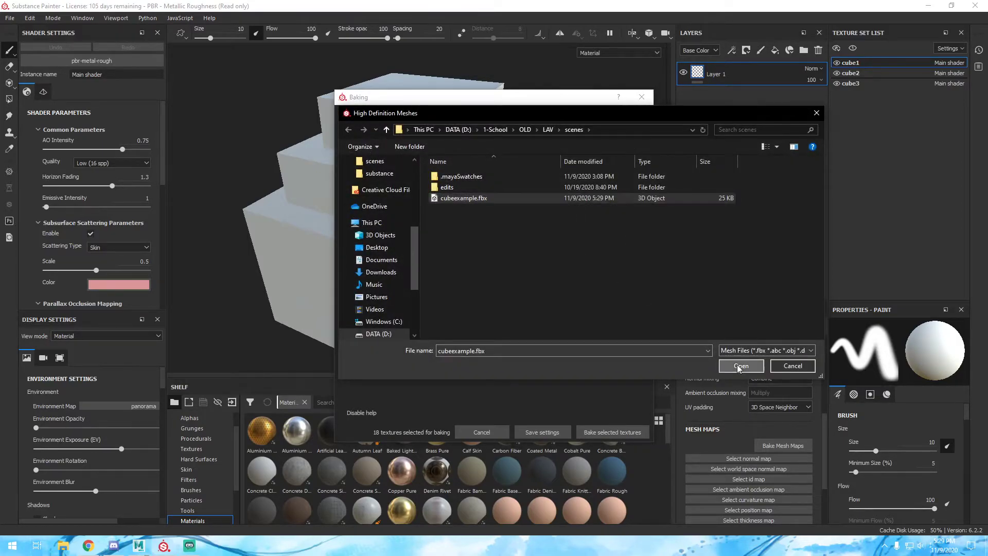
{"action": "left_click", "coordinate": [740, 367]}
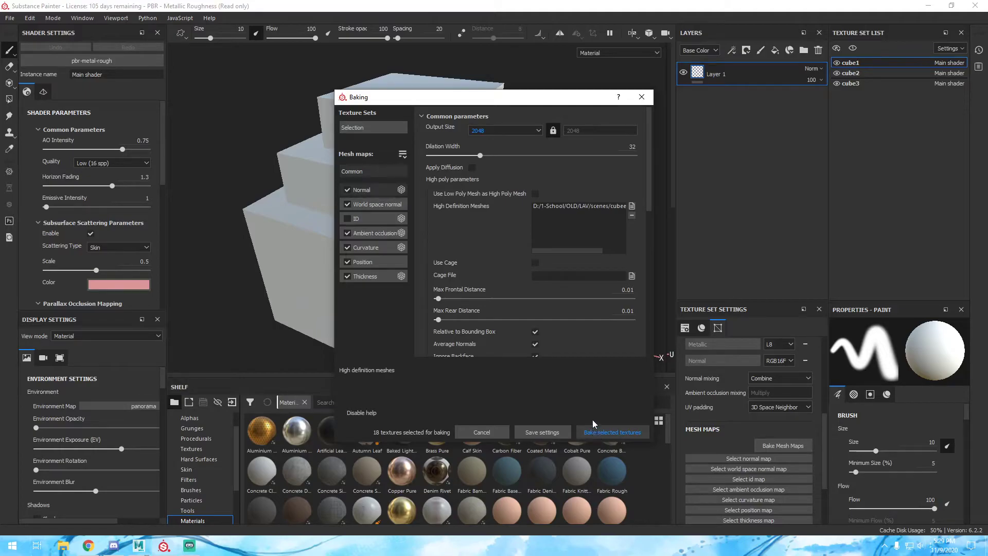
{"action": "left_click", "coordinate": [611, 432]}
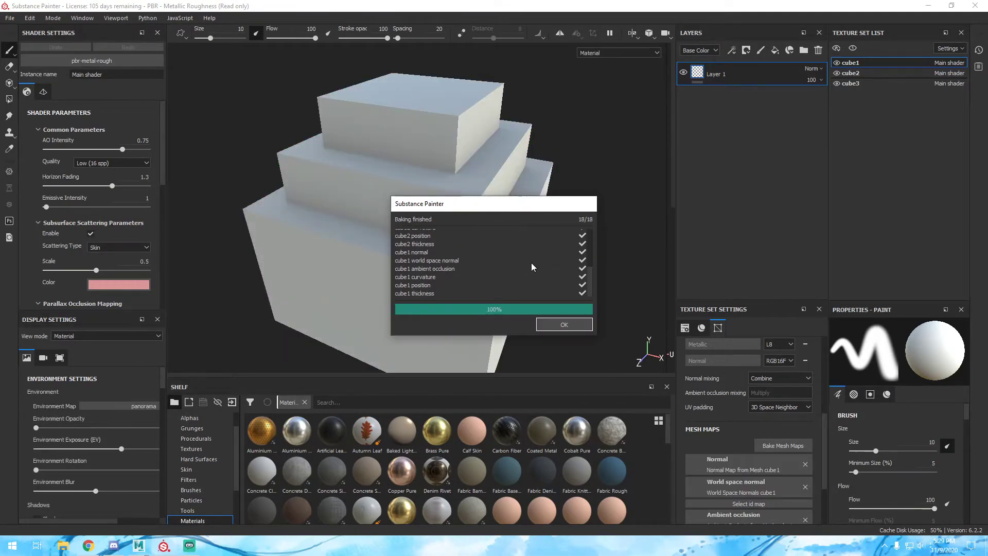
{"action": "left_click", "coordinate": [562, 324]}
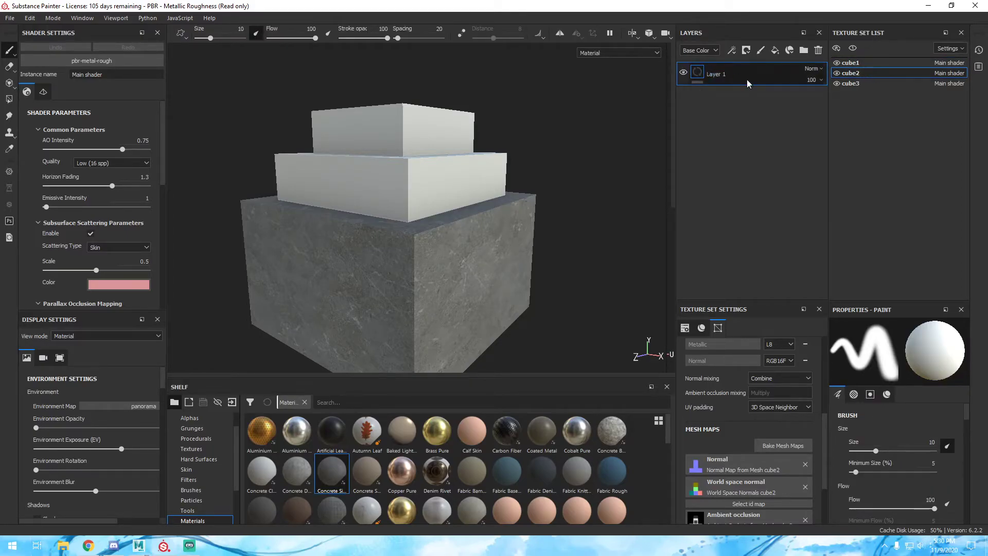
- Add a black-masked Concrete Simple layer to the cube1 texture set
{"action": "left_click", "coordinate": [698, 72]}
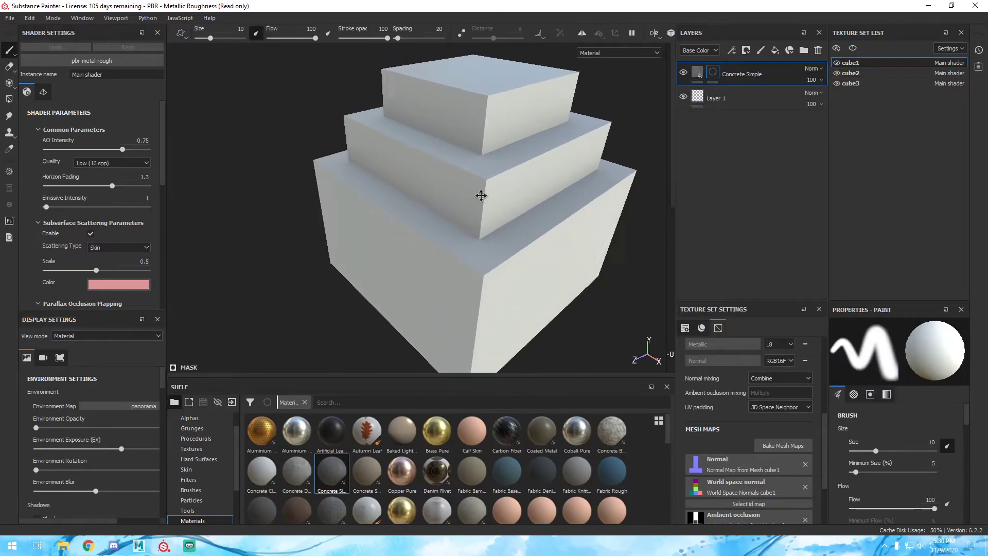
- Paint Basic Hard brush strokes into the bottom cube's mask, then make cube2 active
{"action": "left_click", "coordinate": [191, 490]}
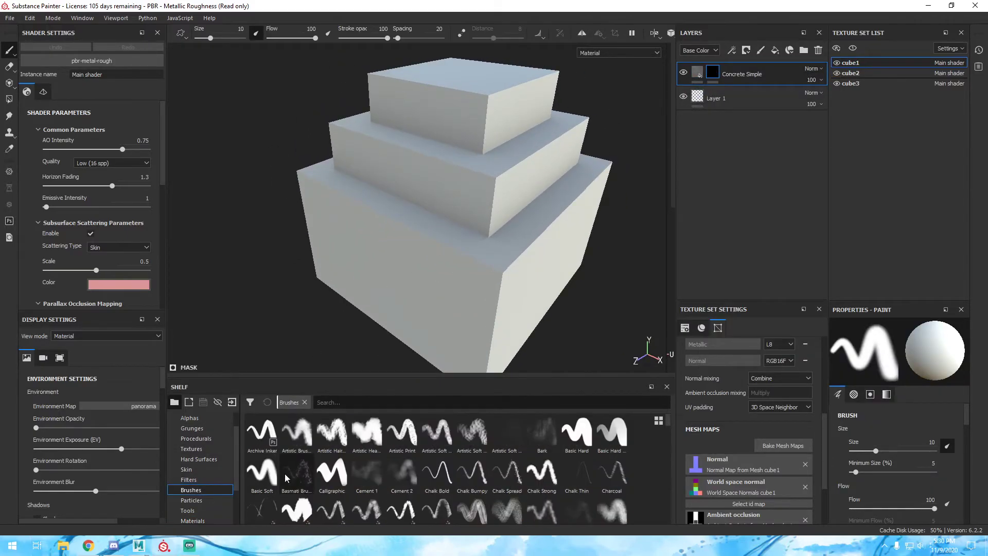
{"action": "left_click", "coordinate": [575, 434]}
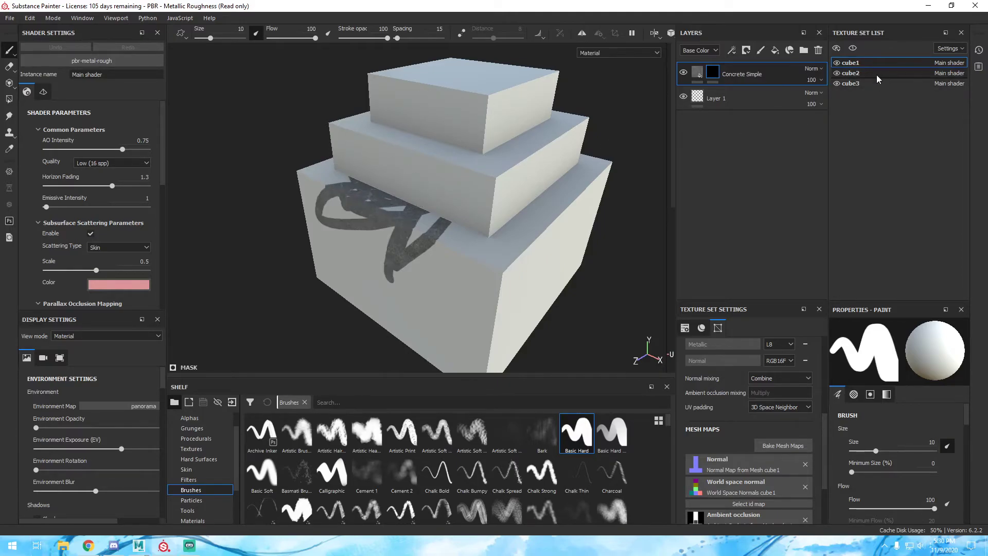
{"action": "left_click", "coordinate": [852, 73]}
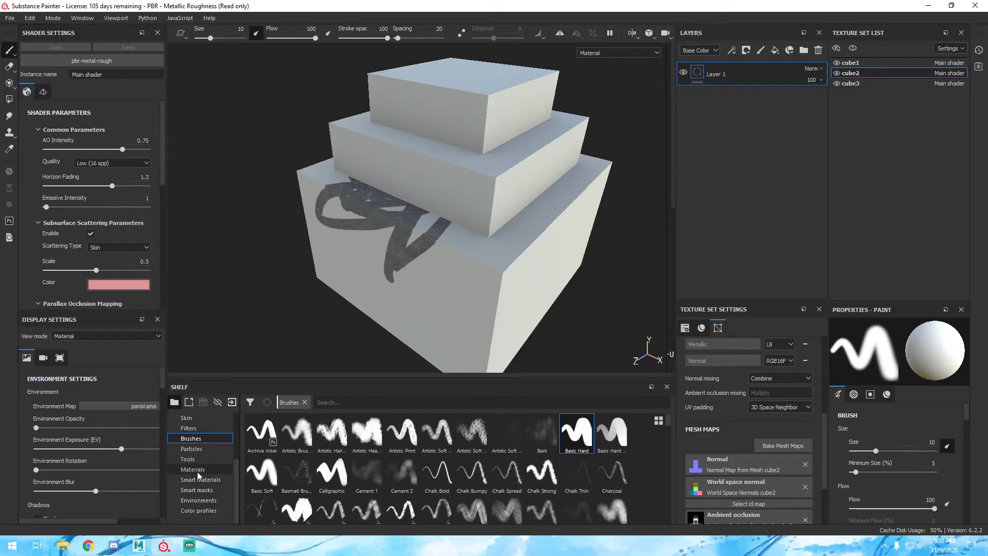
- Apply a gold metal material to cube2 and Concrete Simple to cube3
{"action": "left_click", "coordinate": [192, 469]}
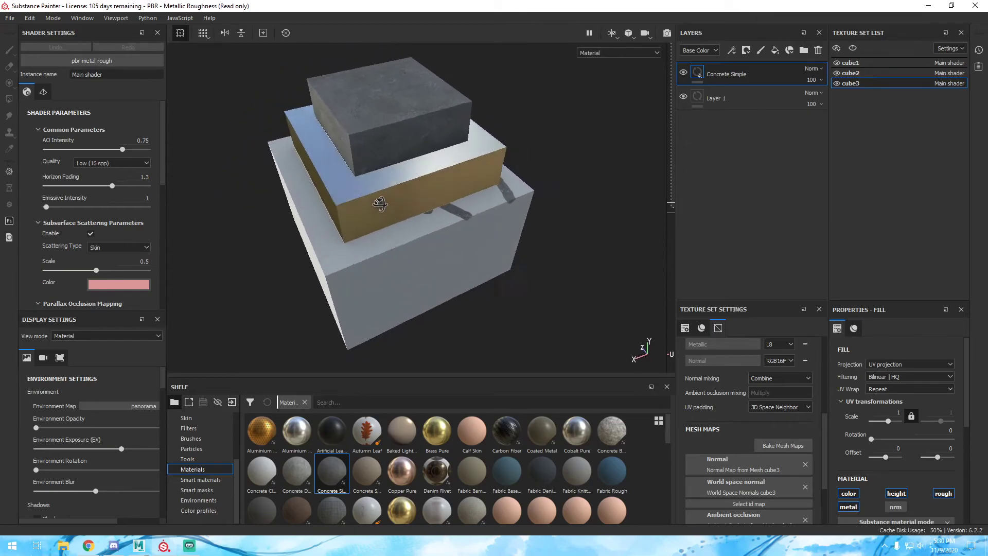
{"action": "left_click_drag", "start_coordinate": [379, 203], "coordinate": [394, 209]}
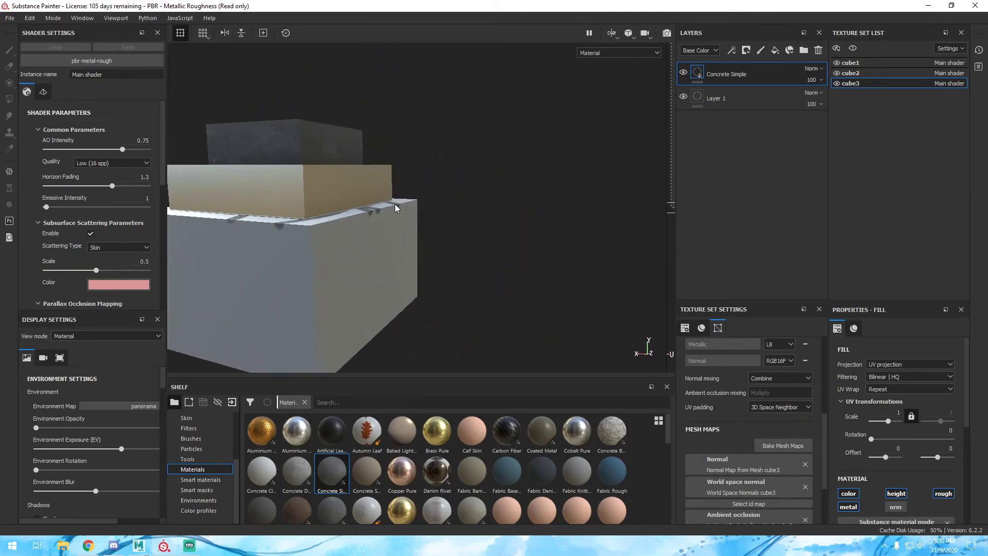